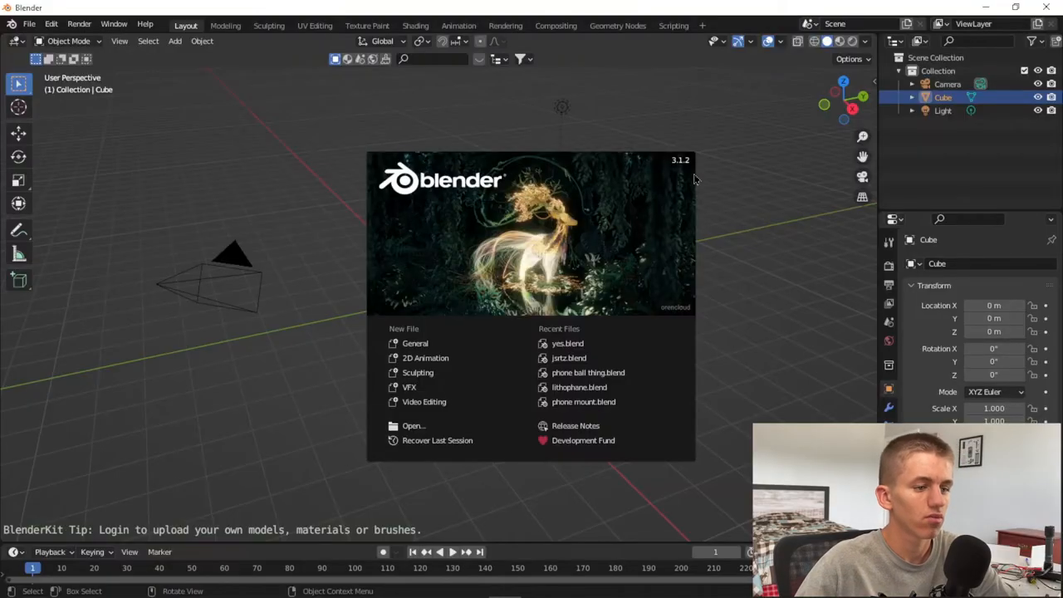
{"action": "mouse_move", "coordinate": [316, 349]}
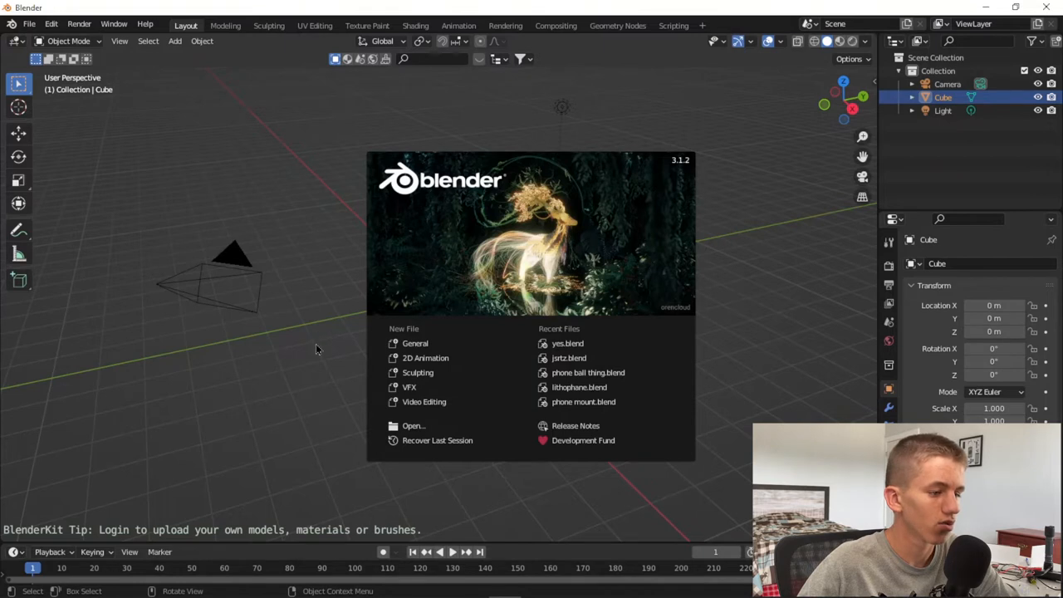
Step: Dismiss the splash screen, select all default objects and delete them
{"action": "left_click", "coordinate": [315, 349]}
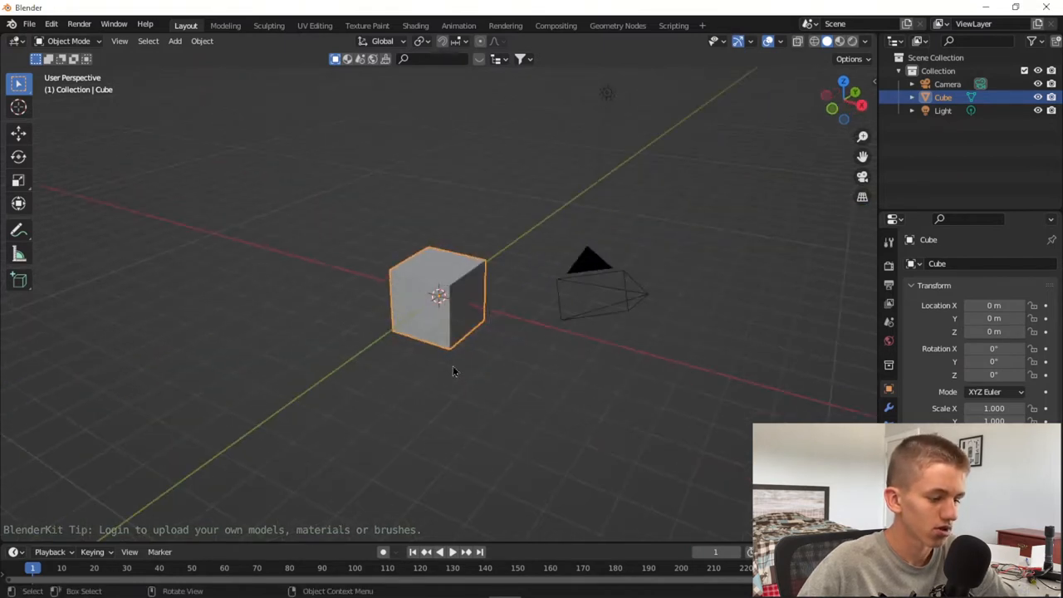
{"action": "key", "text": "x"}
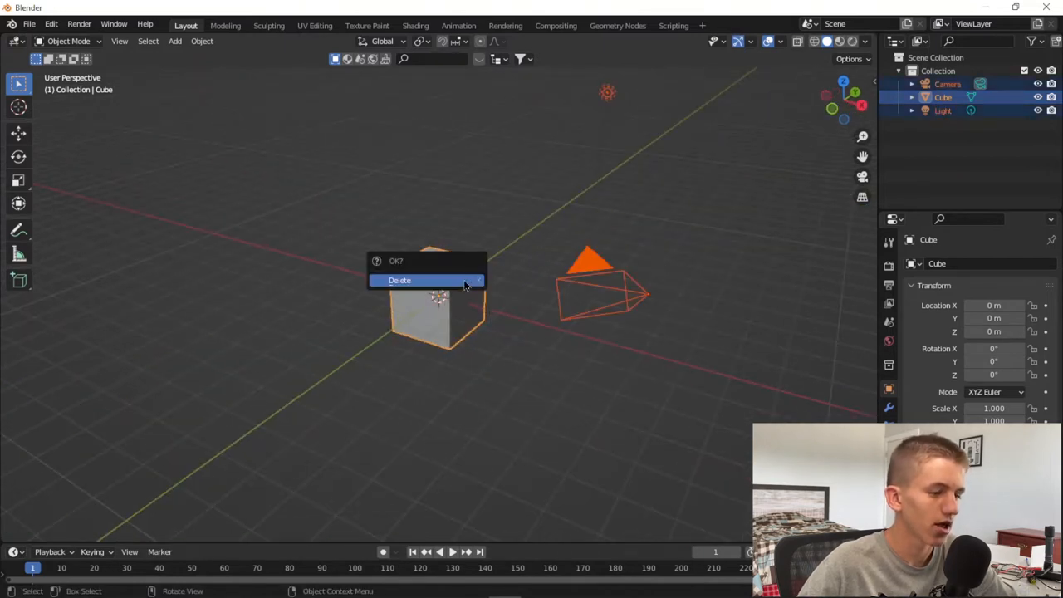
{"action": "left_click", "coordinate": [399, 279]}
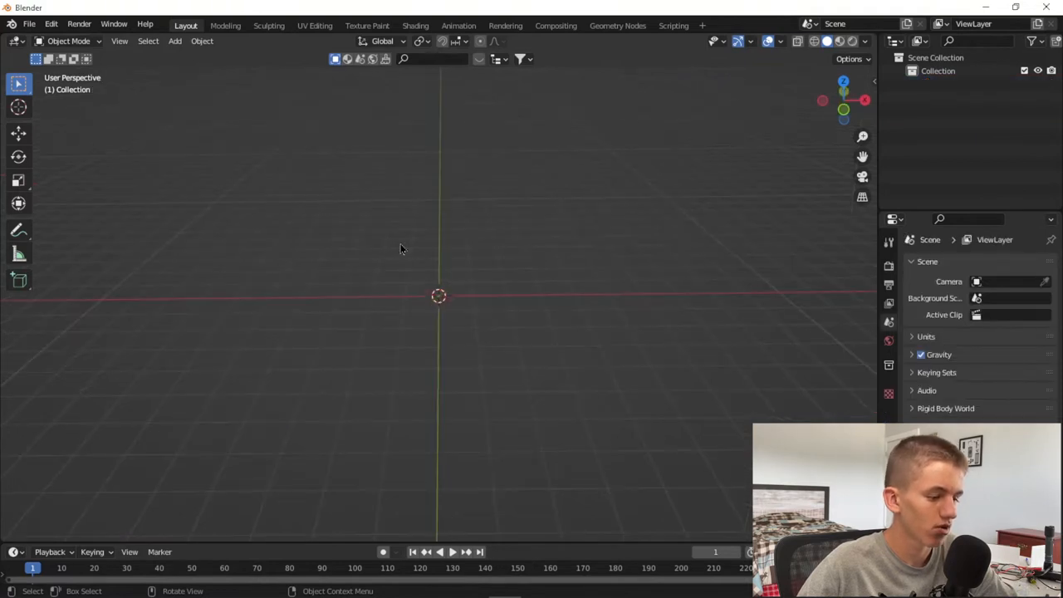
Step: Add a Bezier circle, view it from the top and stretch its end control points into a long oval
{"action": "left_click", "coordinate": [174, 40]}
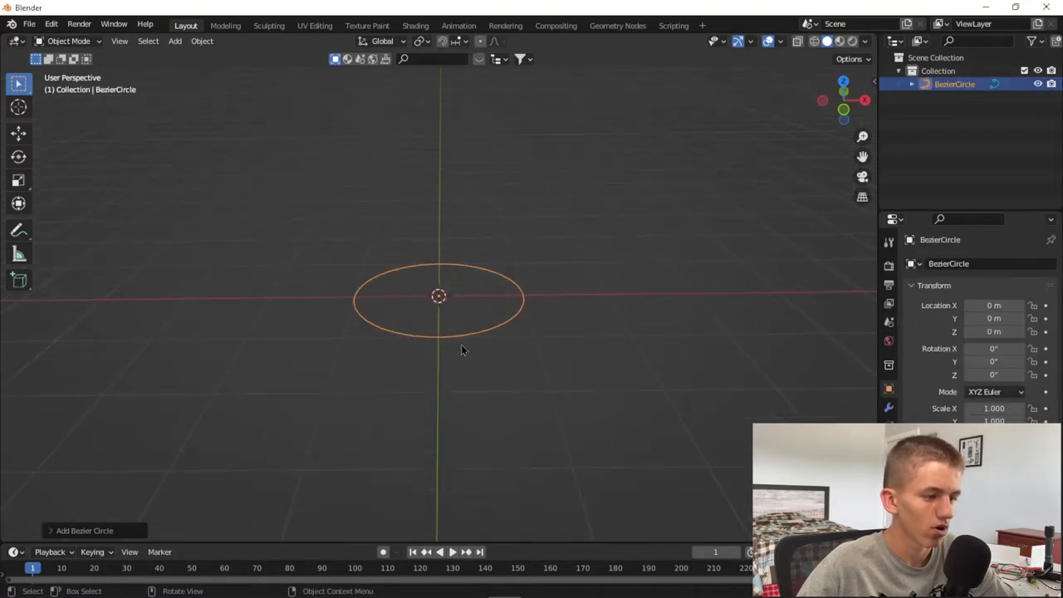
{"action": "key", "text": "7"}
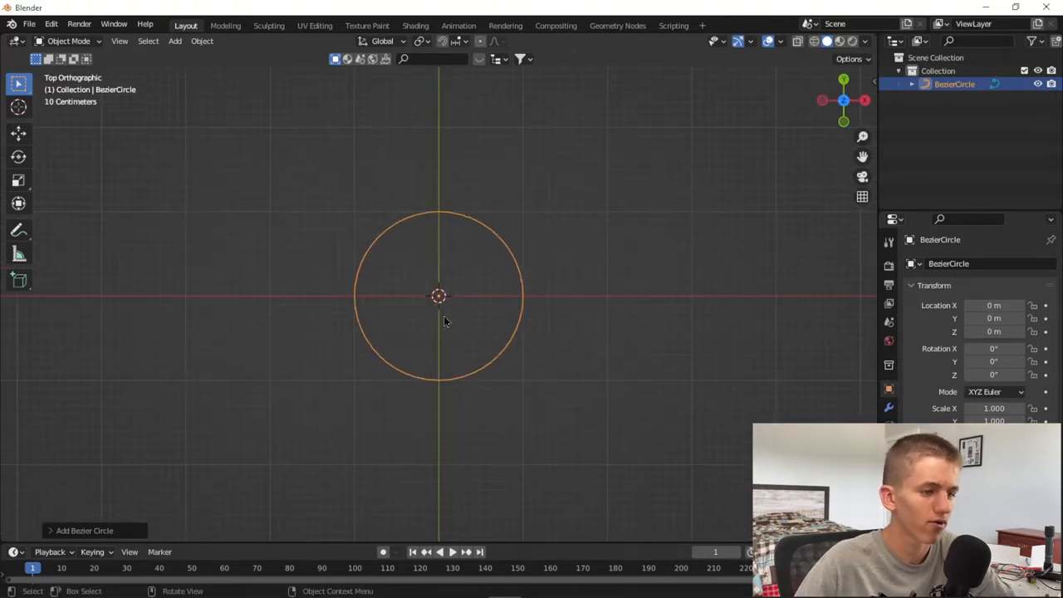
{"action": "scroll", "scroll_direction": "up", "scroll_amount": 3}
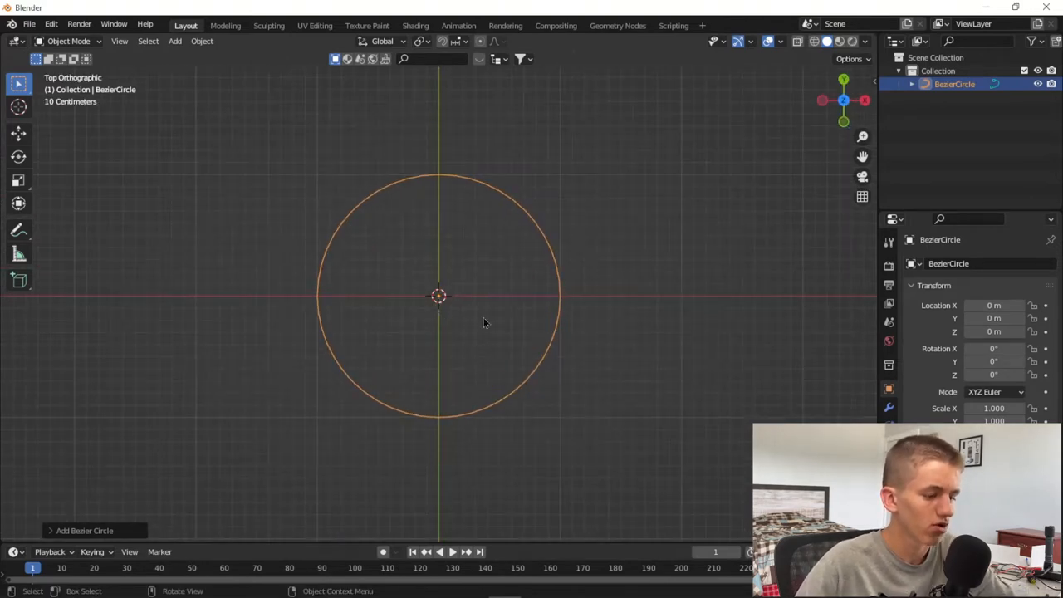
{"action": "key", "text": "Tab"}
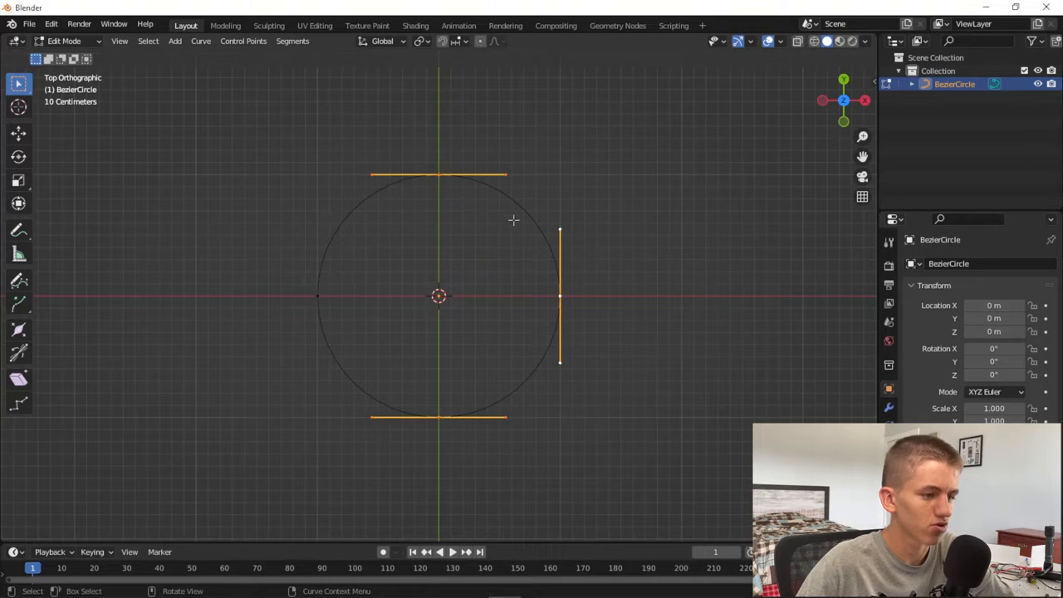
{"action": "key", "text": "g"}
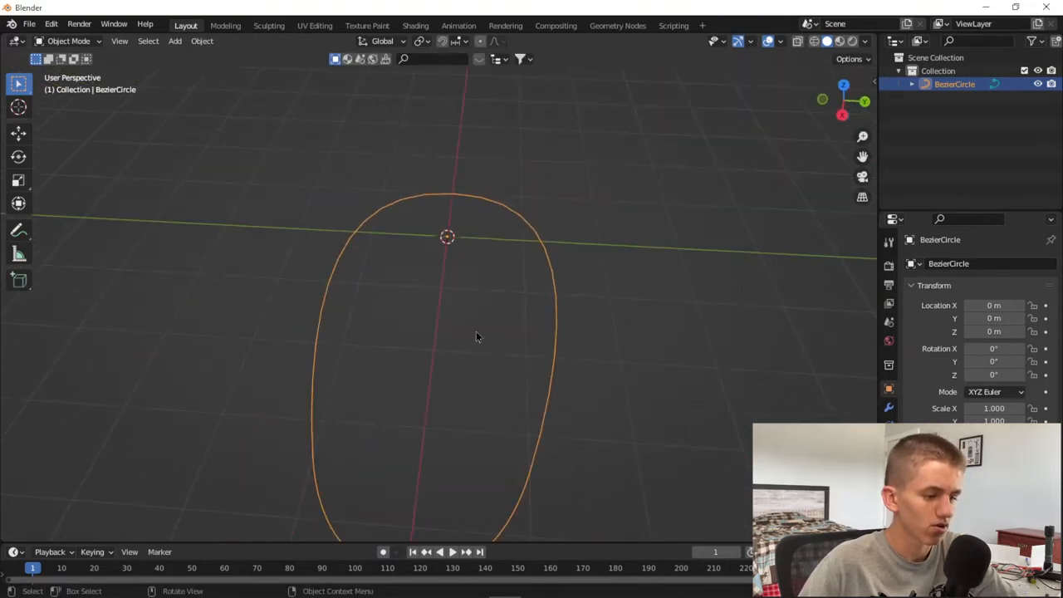
Step: Rotate the oval curve 90 degrees about Y so the loop stands upright
{"action": "left_click_drag", "start_coordinate": [478, 336], "coordinate": [440, 347]}
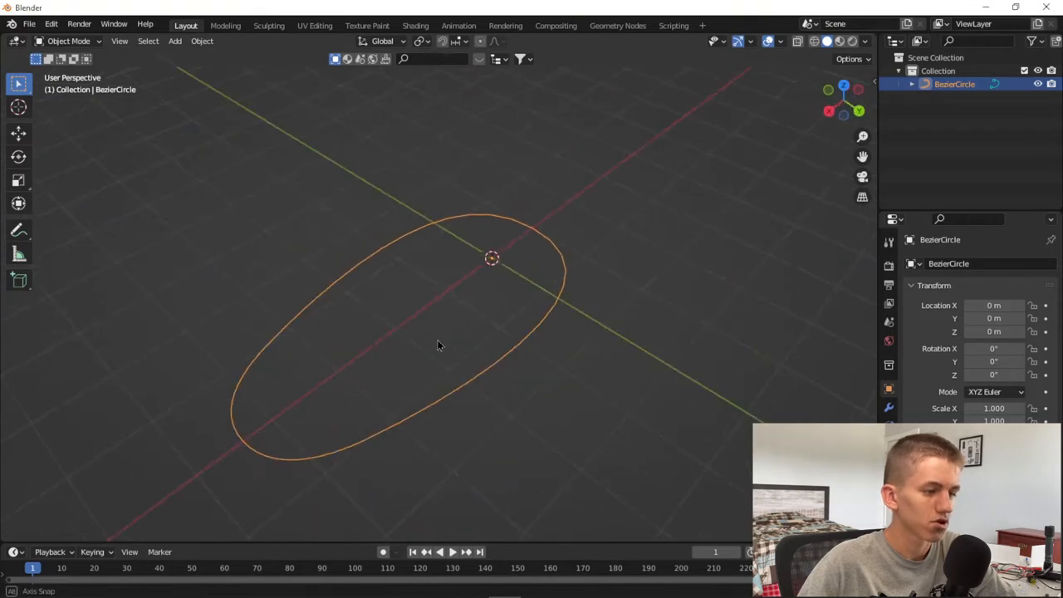
{"action": "key", "text": "r"}
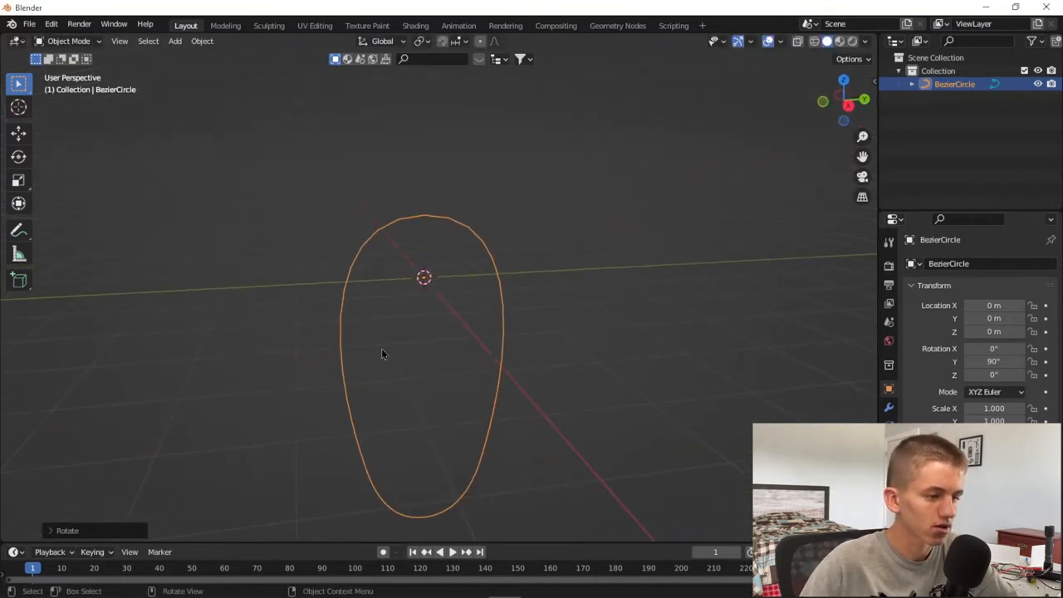
Step: Add a cube and scale it into a thin, long flat plank crossing the upright oval loop
{"action": "left_click", "coordinate": [174, 40]}
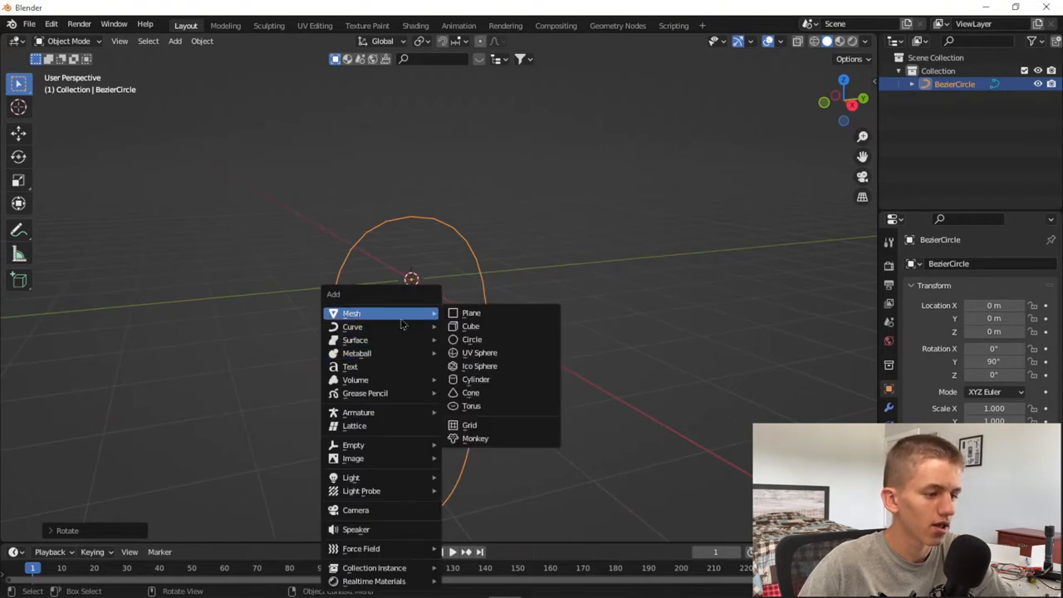
{"action": "left_click", "coordinate": [470, 326]}
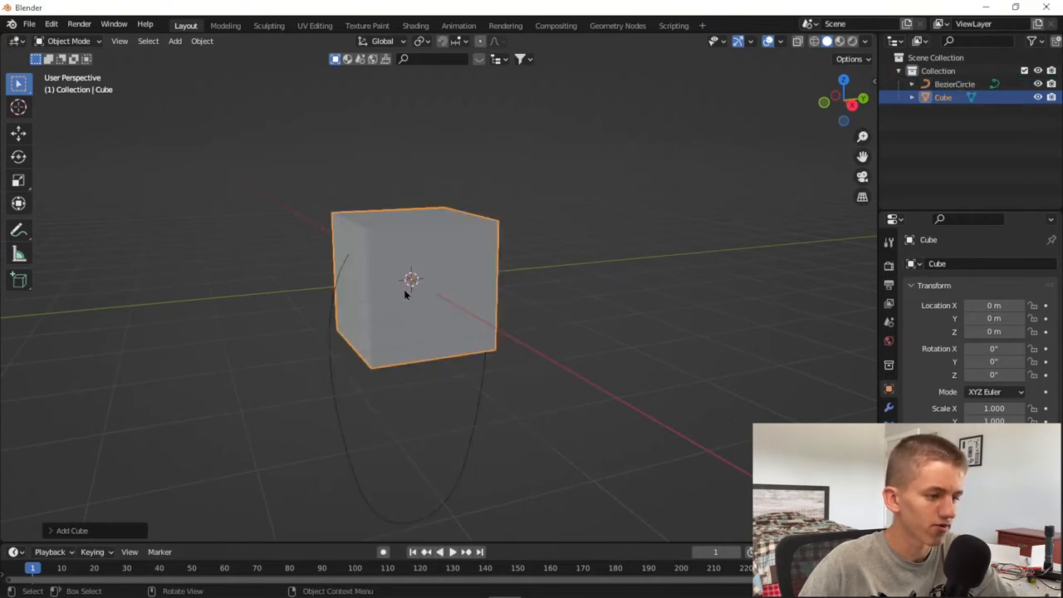
{"action": "key", "text": "s"}
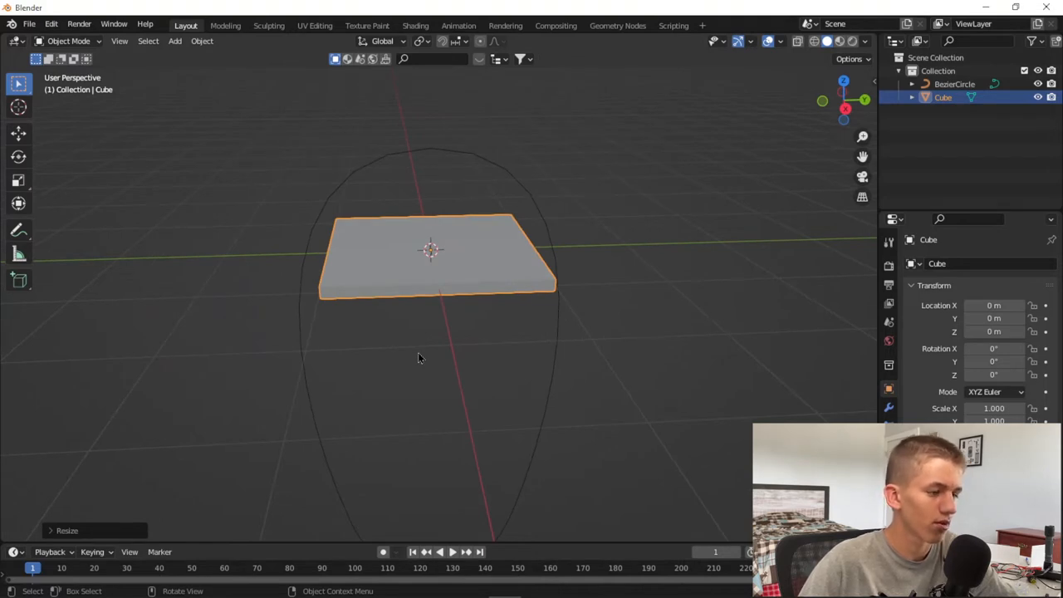
{"action": "key", "text": "s"}
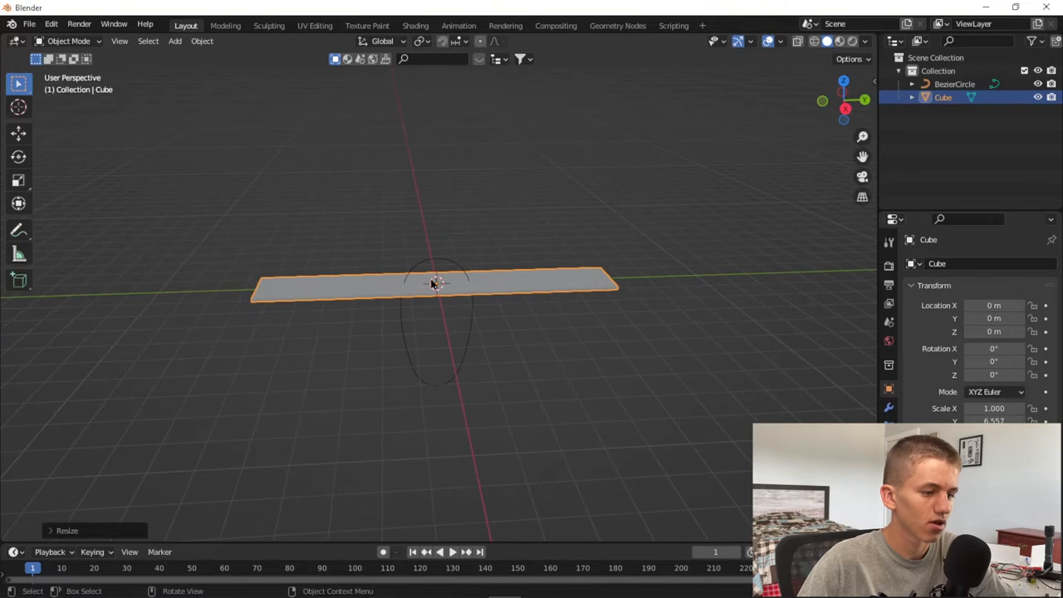
{"action": "key", "text": "s"}
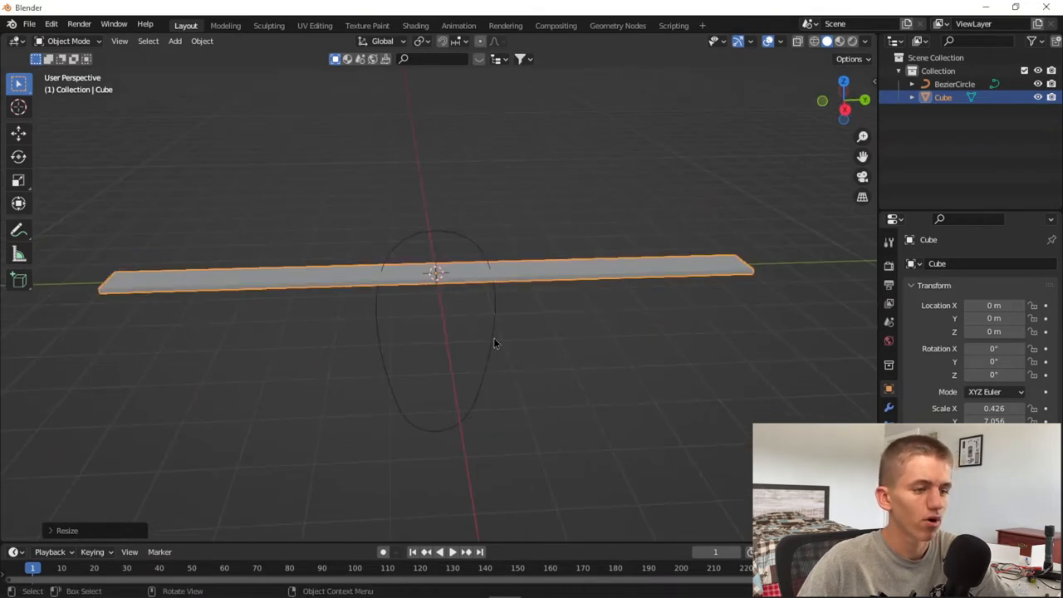
{"action": "key", "text": "Tab"}
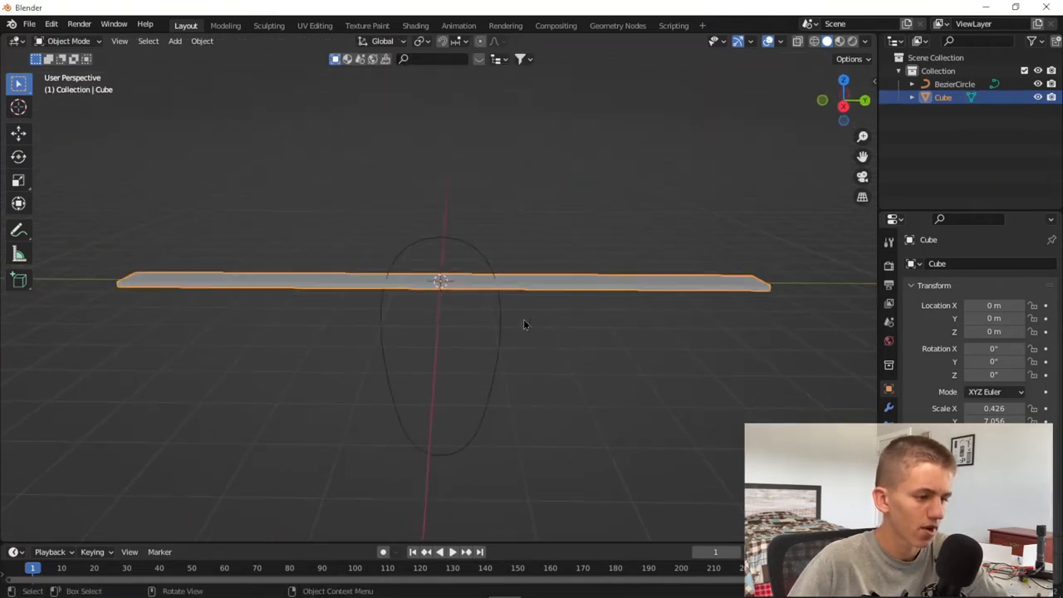
Step: Add a Curve modifier to the plank targeting BezierCircle with Deform Axis Y
{"action": "left_click", "coordinate": [927, 263]}
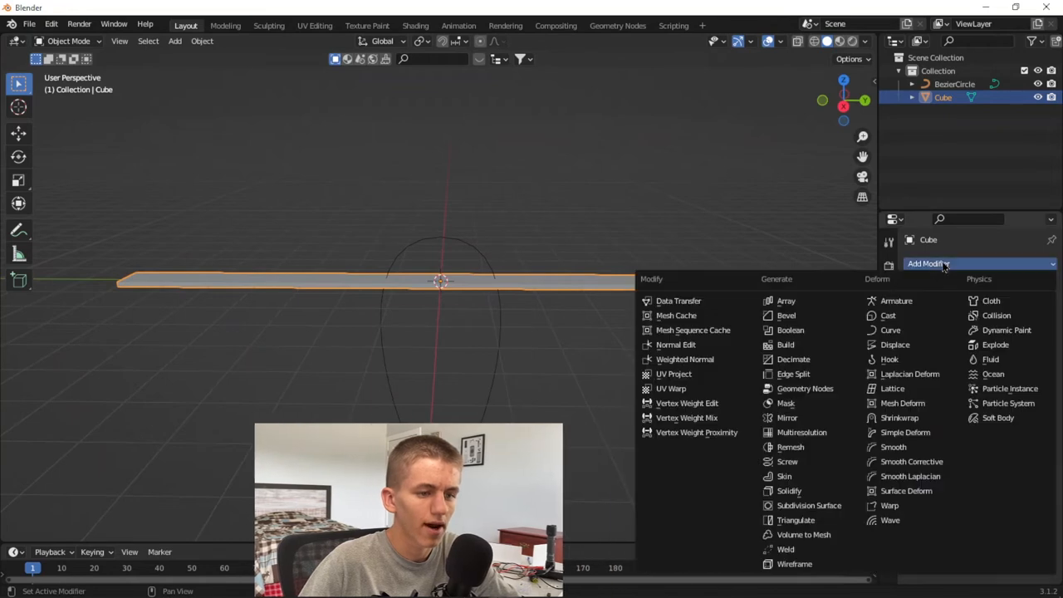
{"action": "left_click", "coordinate": [891, 329]}
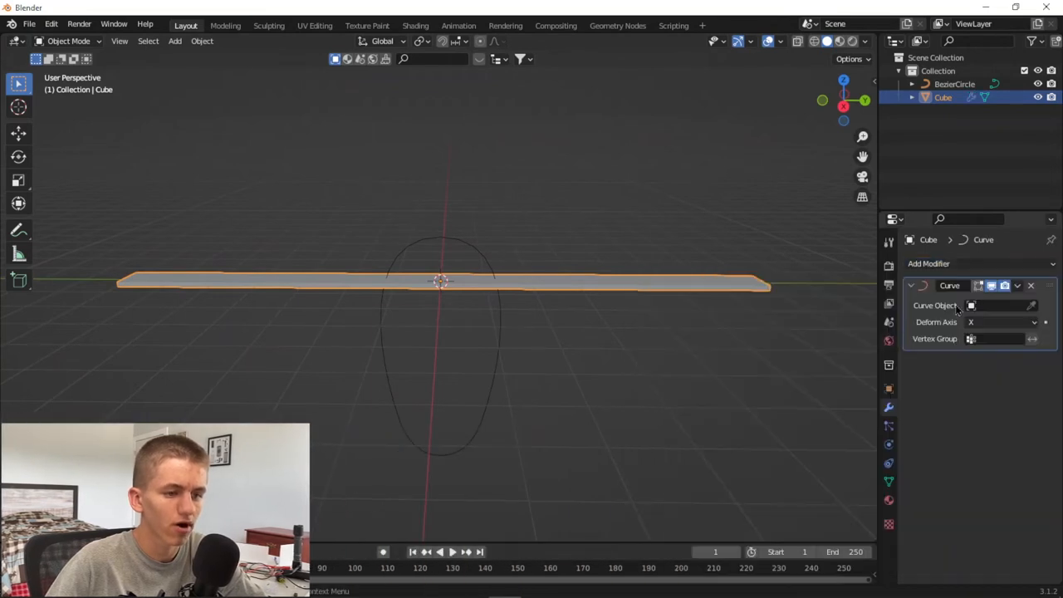
{"action": "left_click", "coordinate": [997, 306]}
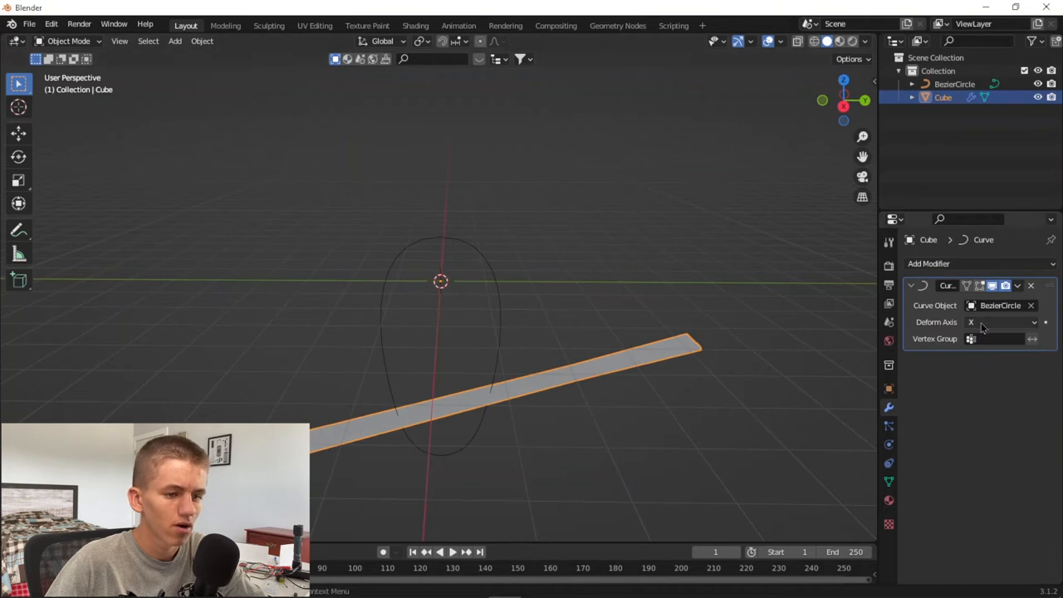
{"action": "left_click", "coordinate": [1000, 322]}
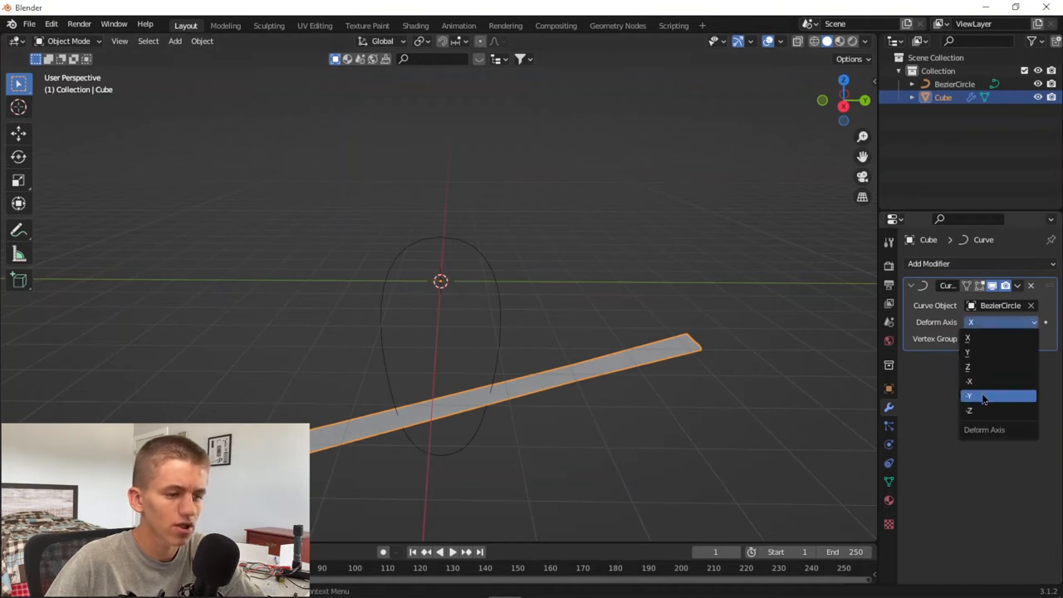
{"action": "left_click", "coordinate": [971, 396]}
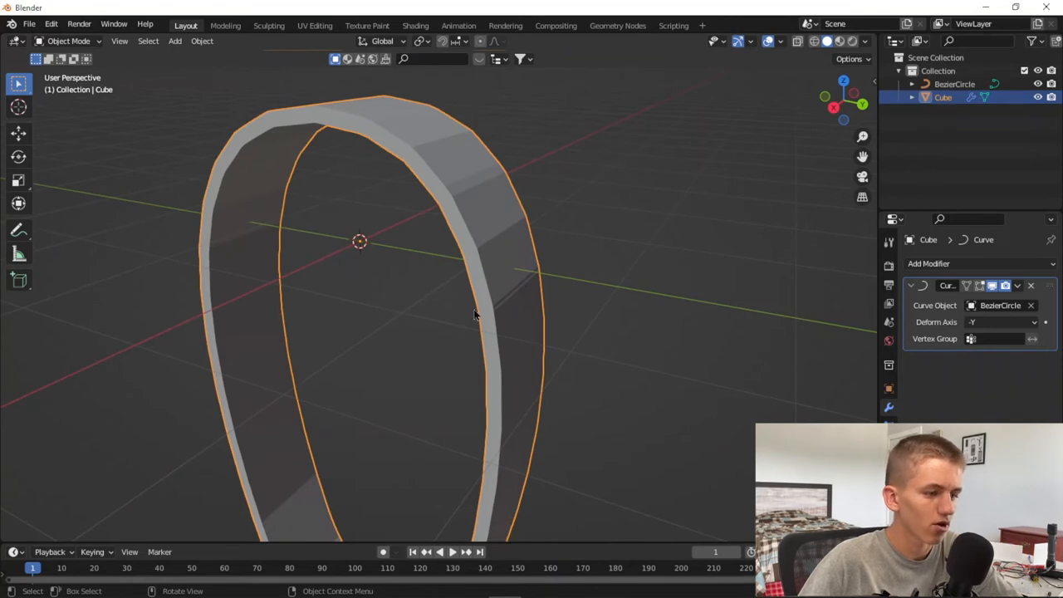
{"action": "key", "text": "s"}
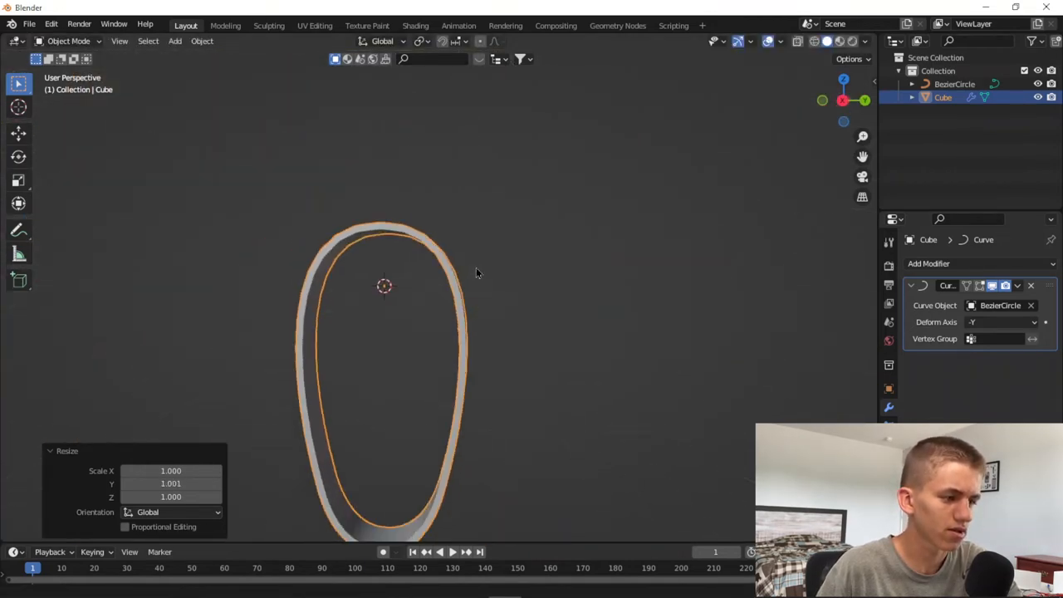
Step: Rescale the wrapped belt until it closes into a ring around the oval curve
{"action": "left_click_drag", "start_coordinate": [478, 274], "coordinate": [455, 369]}
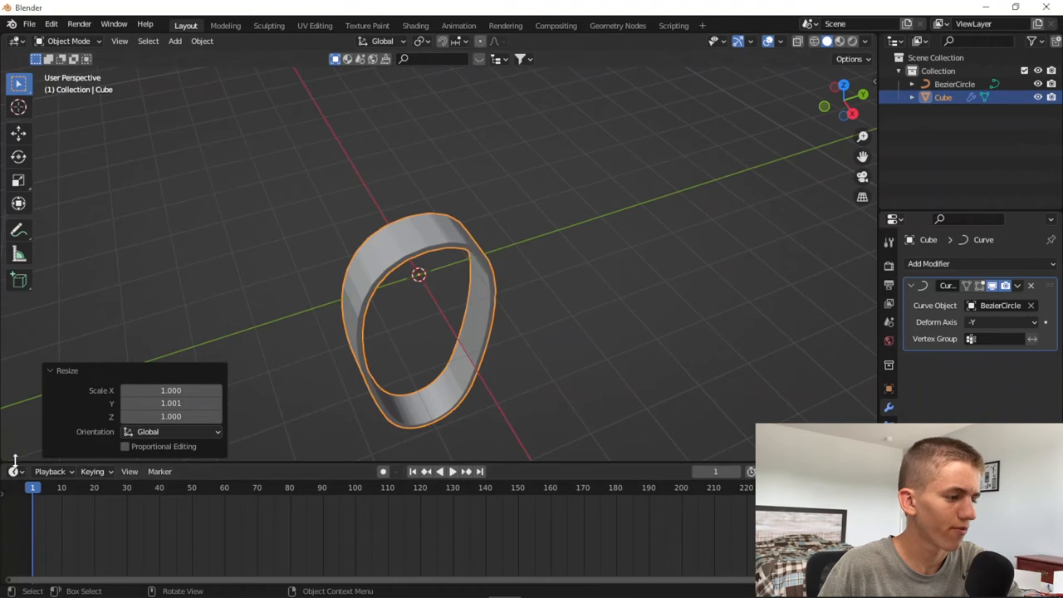
Step: Switch the timeline area to the Graph Editor and show the belt's transform sidebar
{"action": "left_click", "coordinate": [15, 472]}
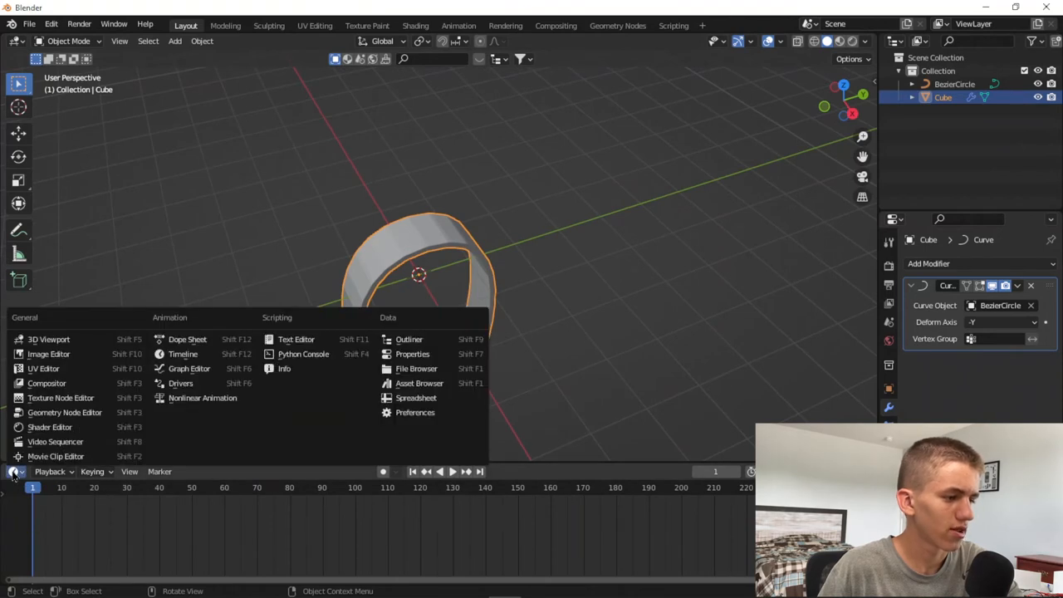
{"action": "mouse_move", "coordinate": [189, 368]}
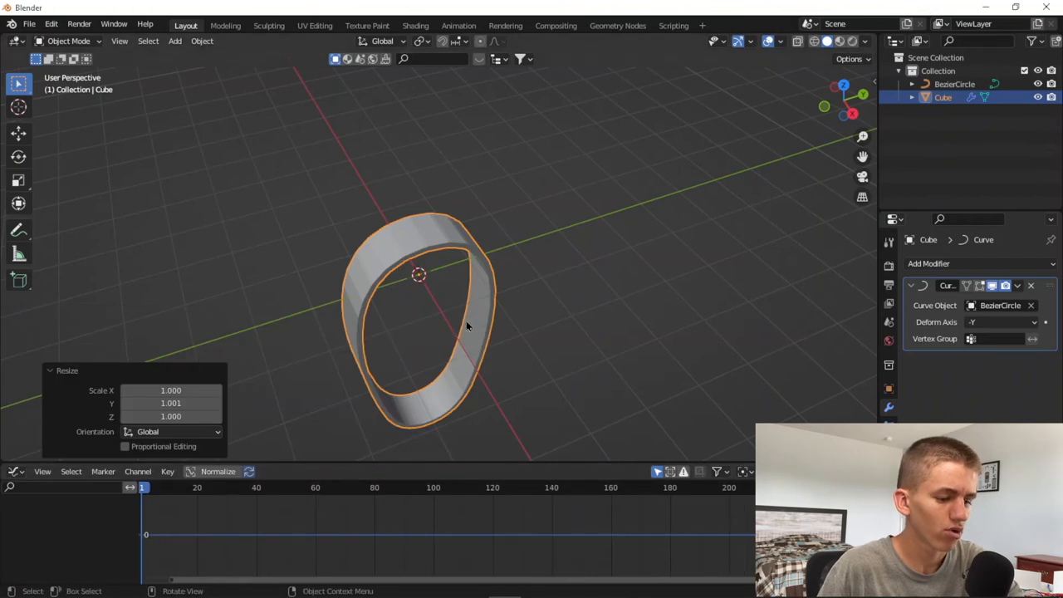
{"action": "key", "text": "n"}
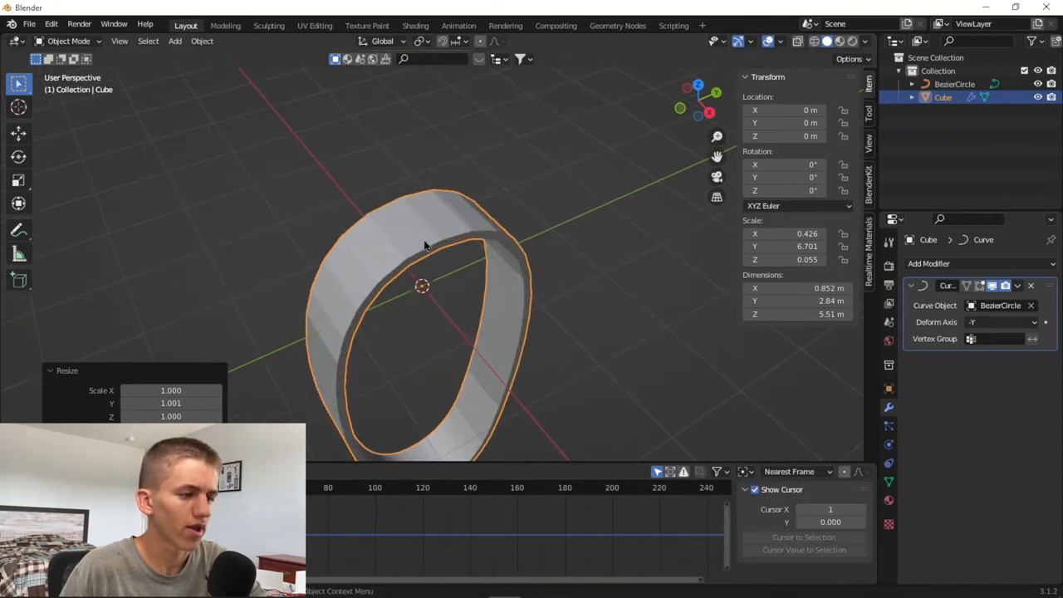
{"action": "mouse_move", "coordinate": [785, 123]}
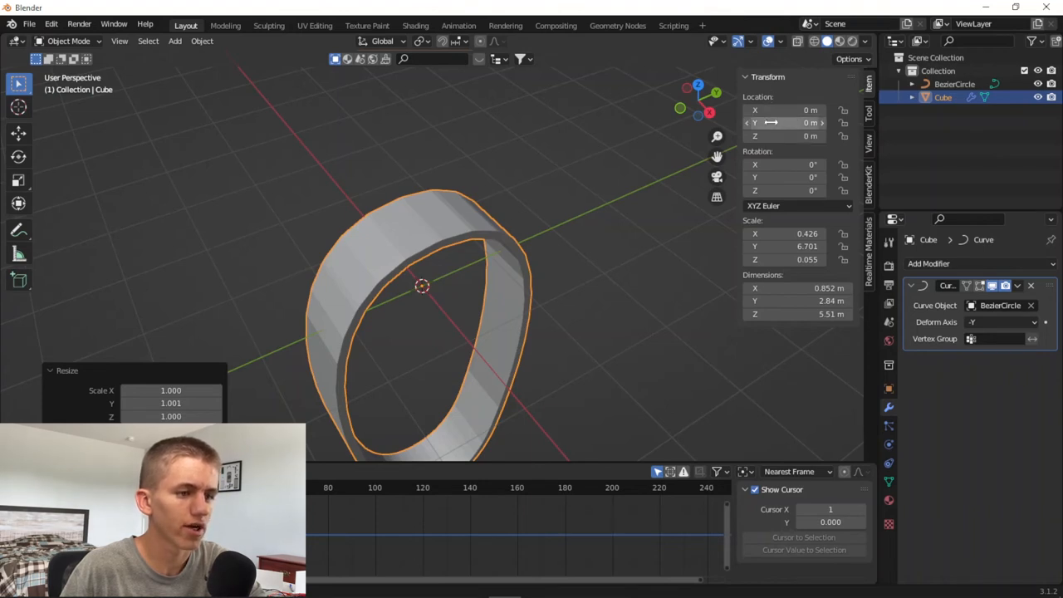
Step: Insert a single keyframe on the belt's Location Y at frame 1
{"action": "right_click", "coordinate": [771, 123]}
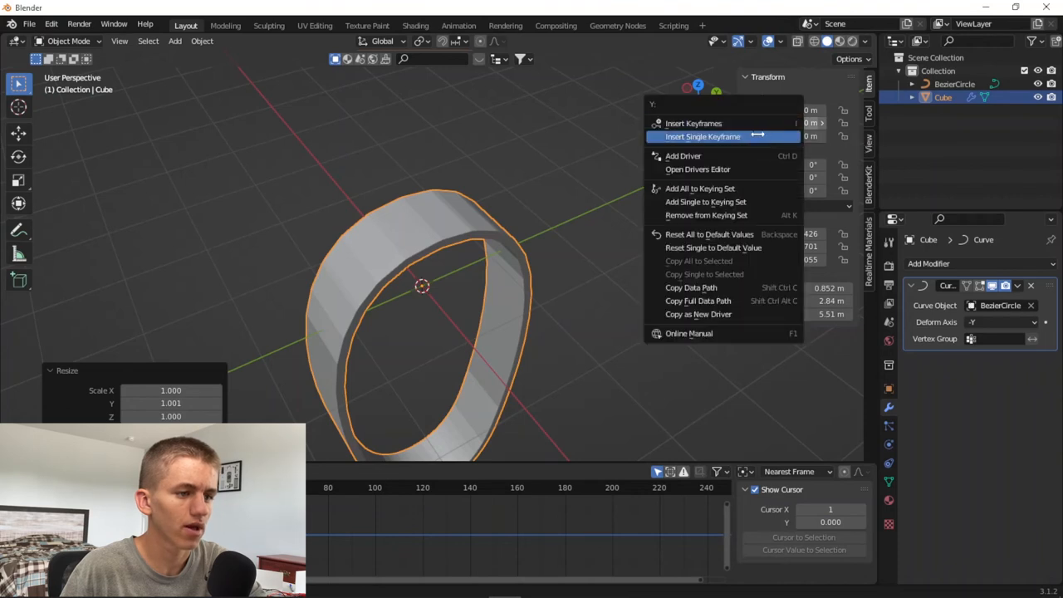
{"action": "left_click", "coordinate": [703, 136]}
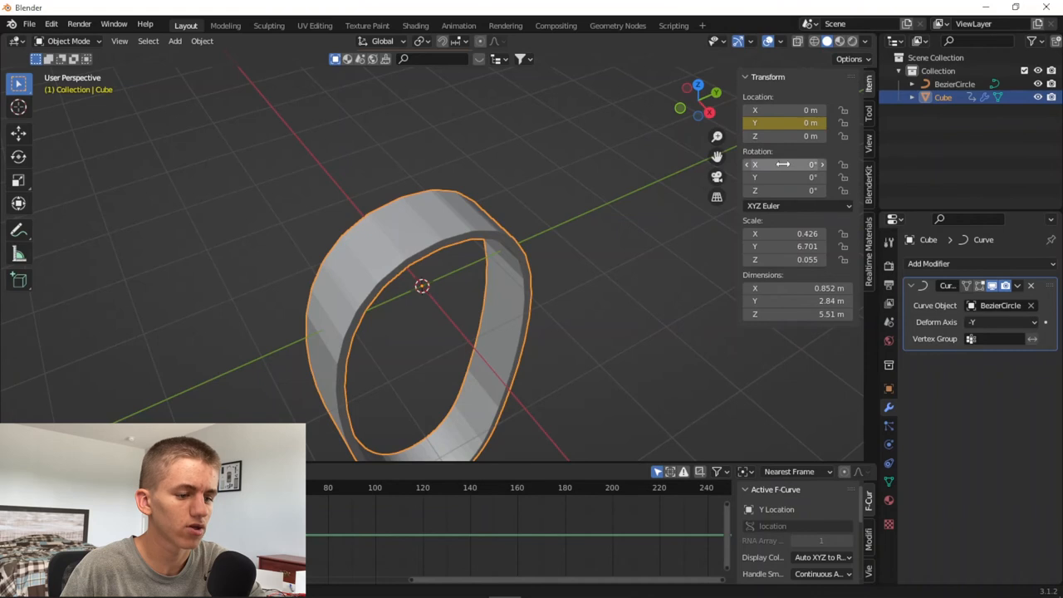
{"action": "mouse_move", "coordinate": [864, 542]}
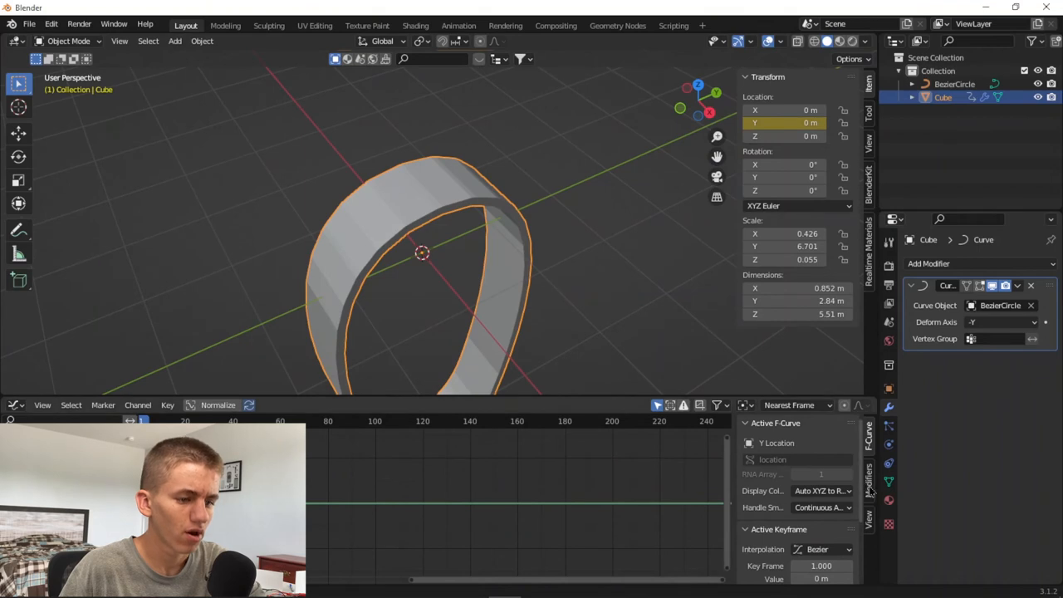
Step: Add a Generator modifier to the Y Location F-curve for endless motion
{"action": "left_click", "coordinate": [781, 425]}
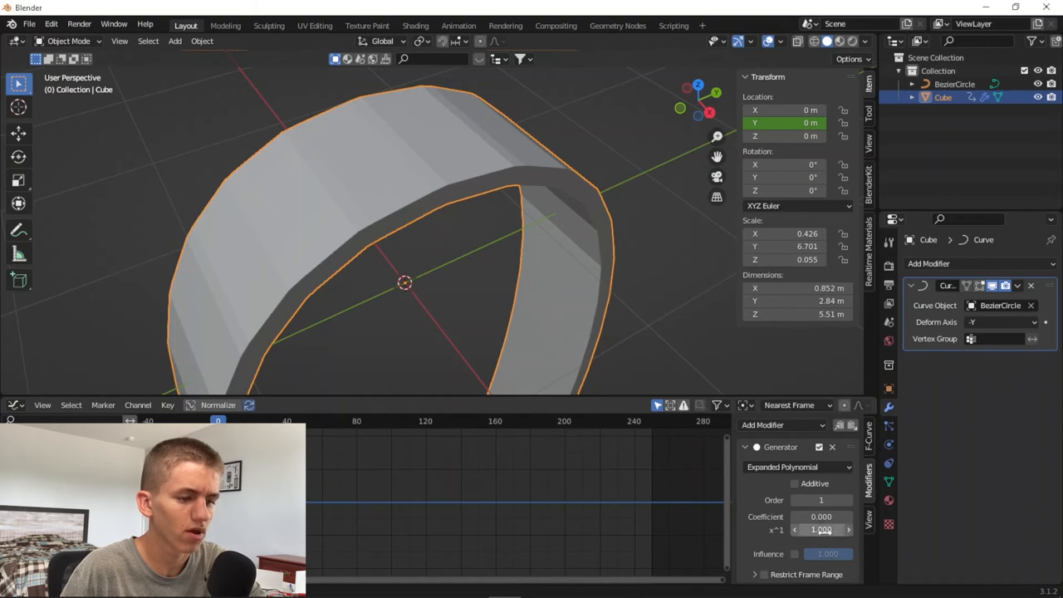
{"action": "mouse_move", "coordinate": [821, 530]}
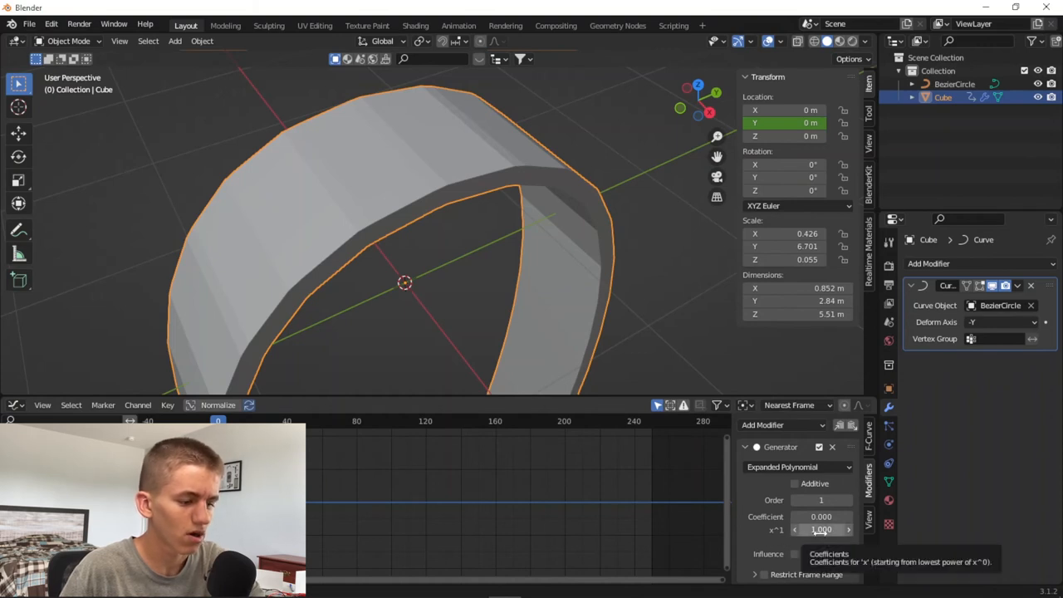